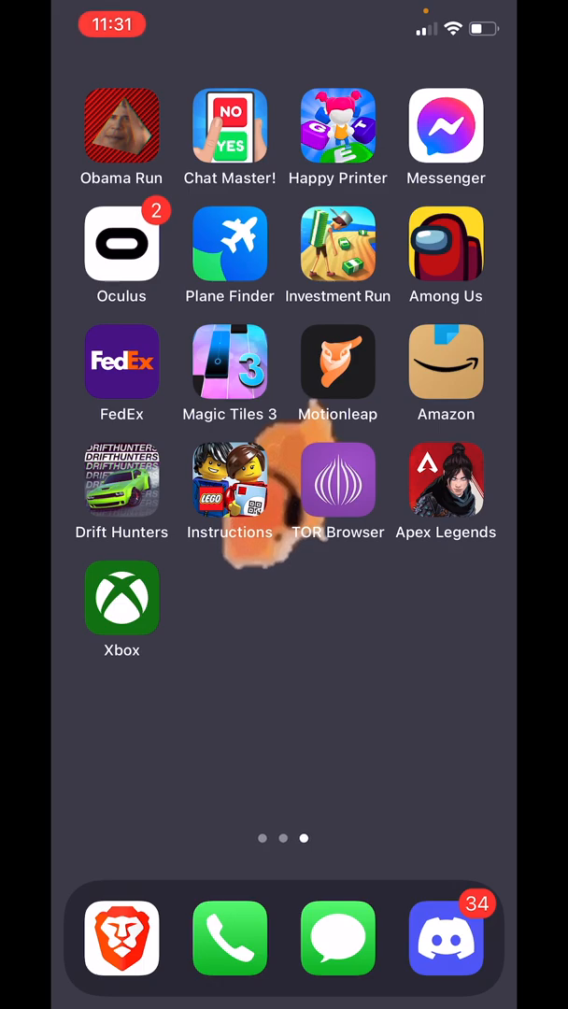
# Launch the Xbox app from the home screen
pyautogui.click(121, 598)
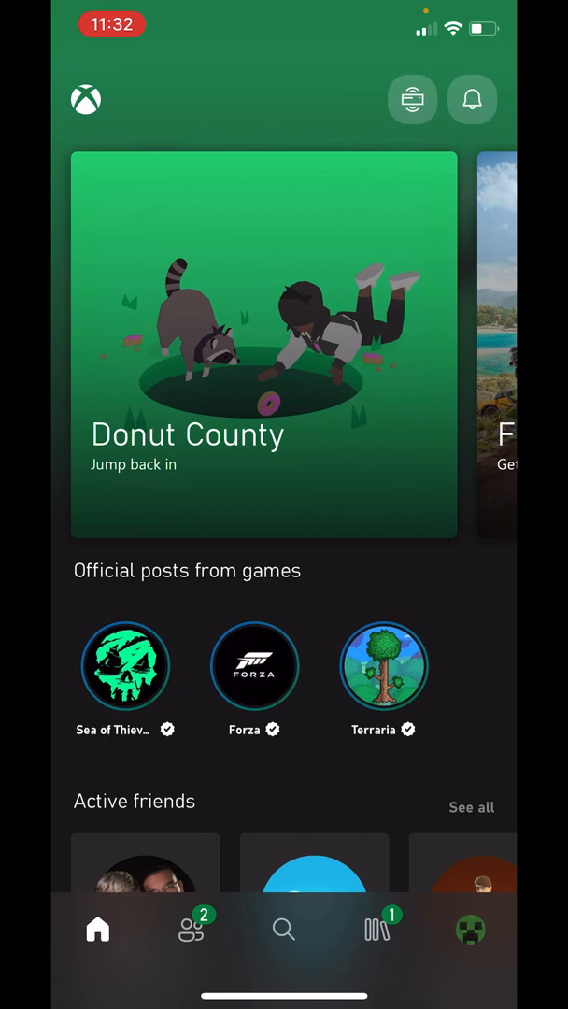
# Switch from the home feed to the account's own profile page
pyautogui.click(471, 929)
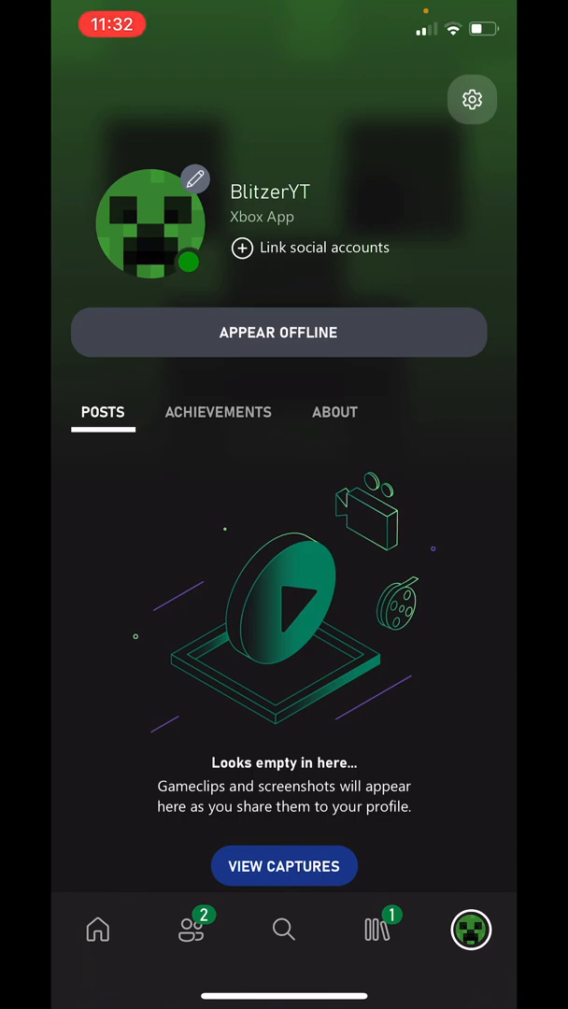
# Open the Choose gamerpic picker from the profile picture's edit badge and browse the grid
pyautogui.click(196, 177)
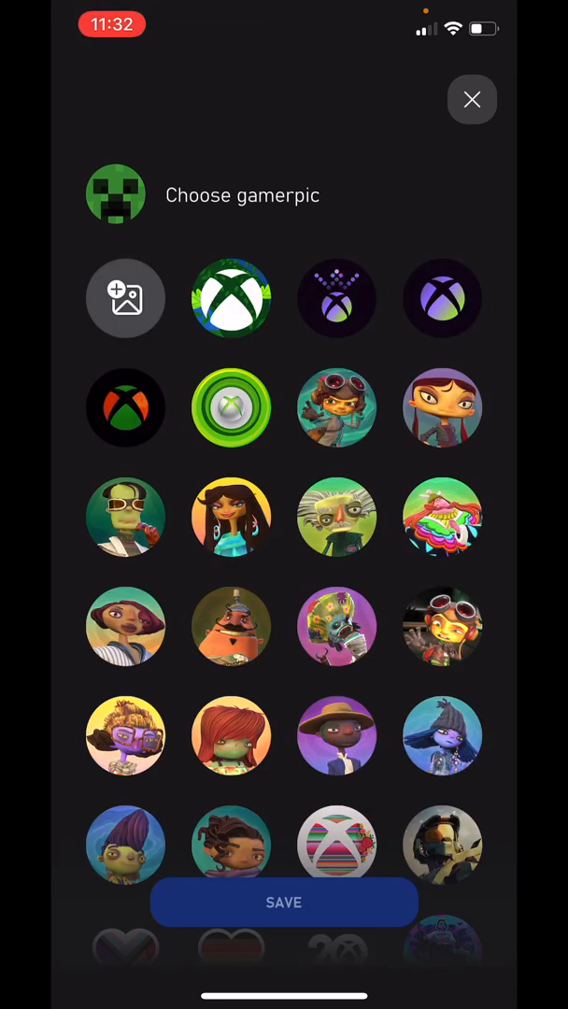
pyautogui.scroll(-3)
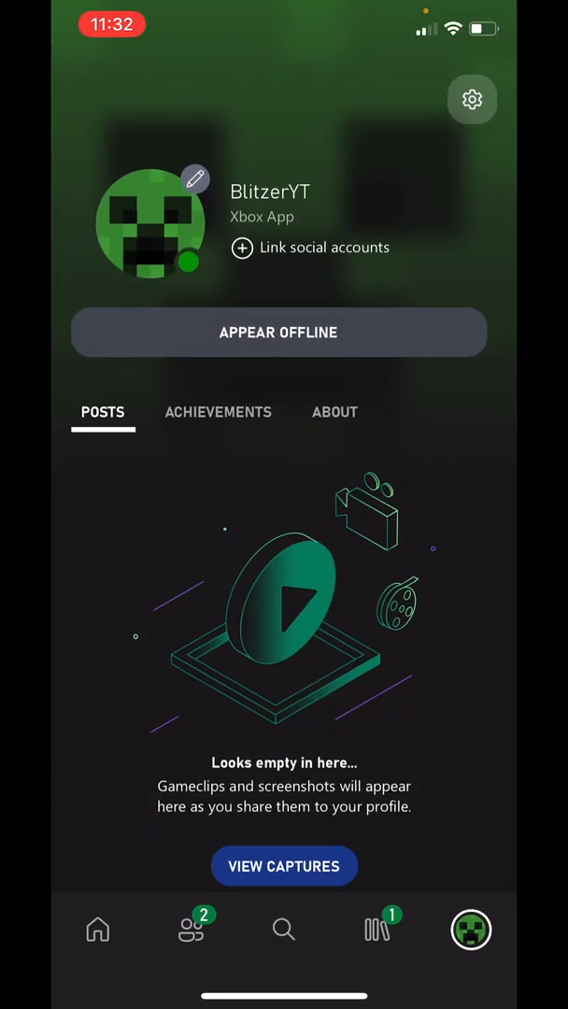
pyautogui.click(195, 178)
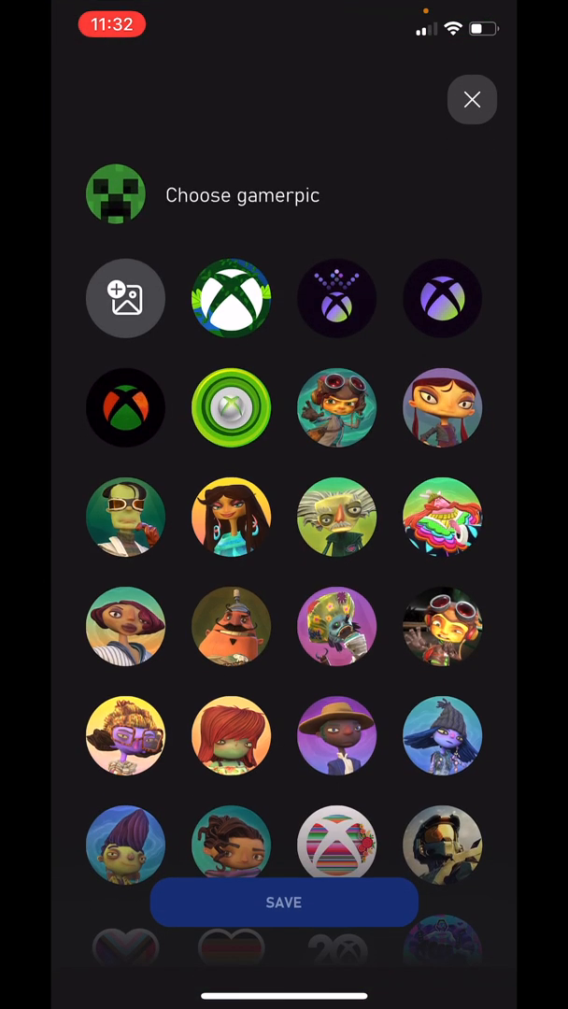